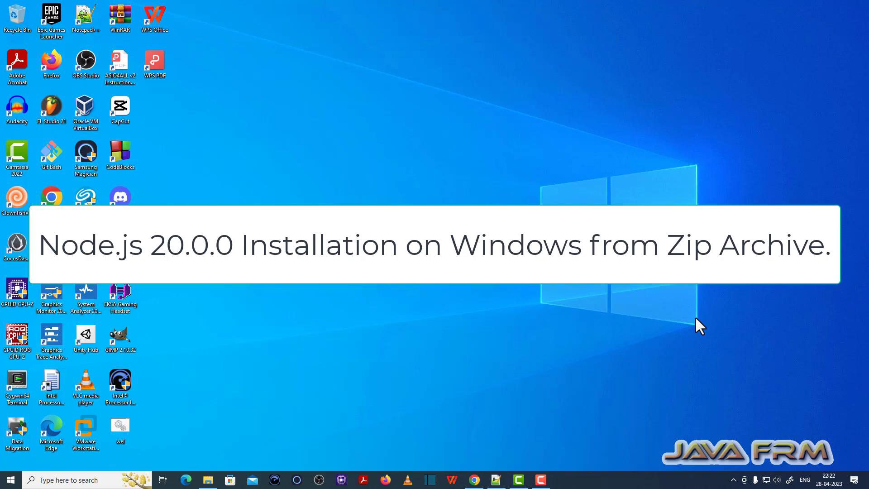
pyautogui.moveTo(665, 168)
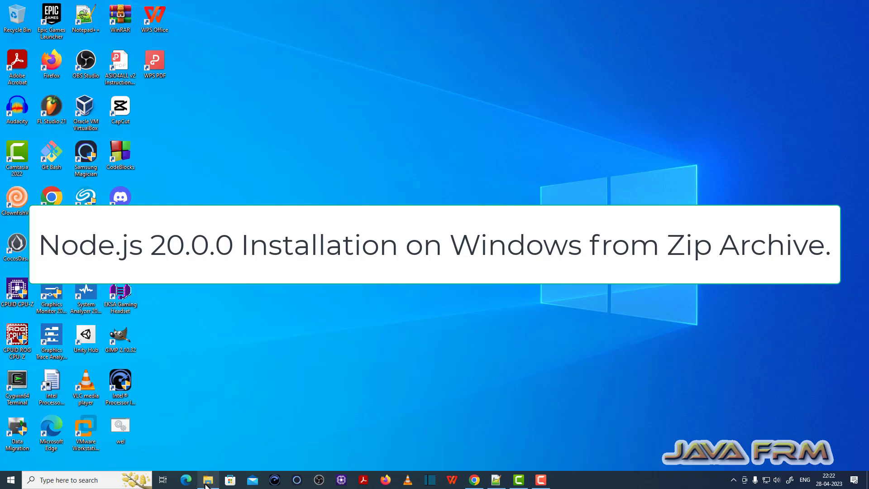
# Step: Bring up the context actions for the node-v20.0.0-win-x64 zip archive in Downloads
pyautogui.click(207, 480)
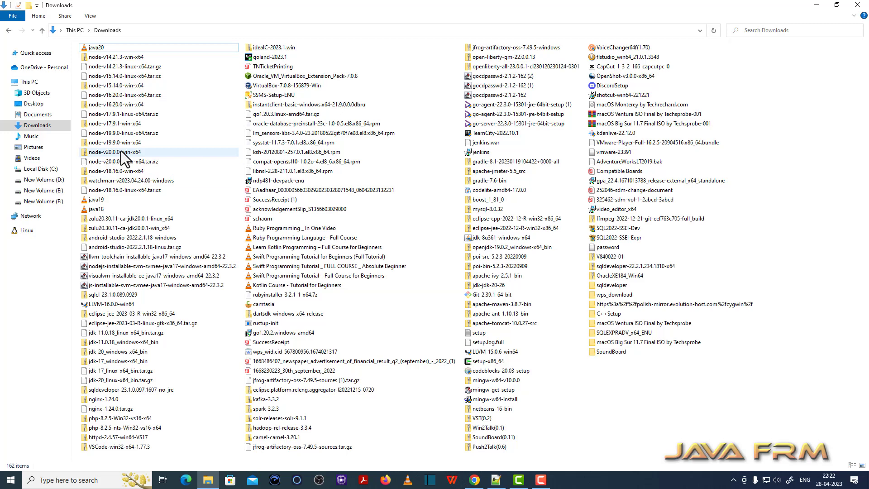
pyautogui.click(114, 152)
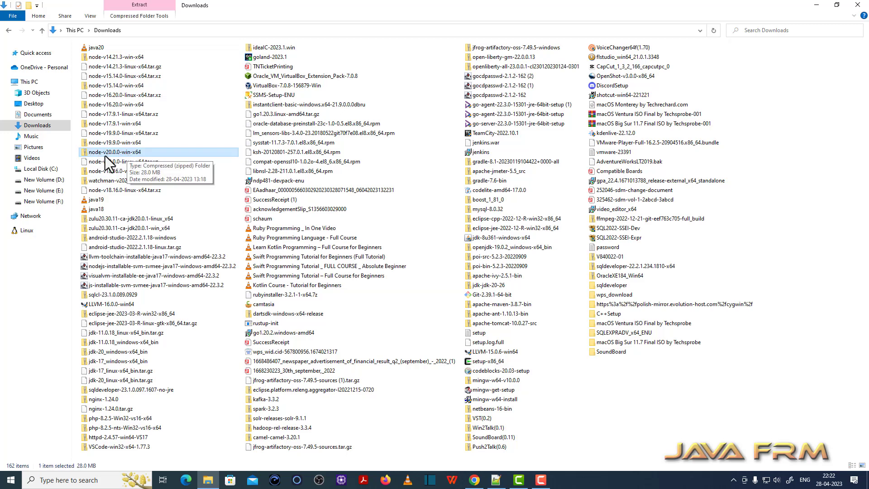
pyautogui.moveTo(128, 161)
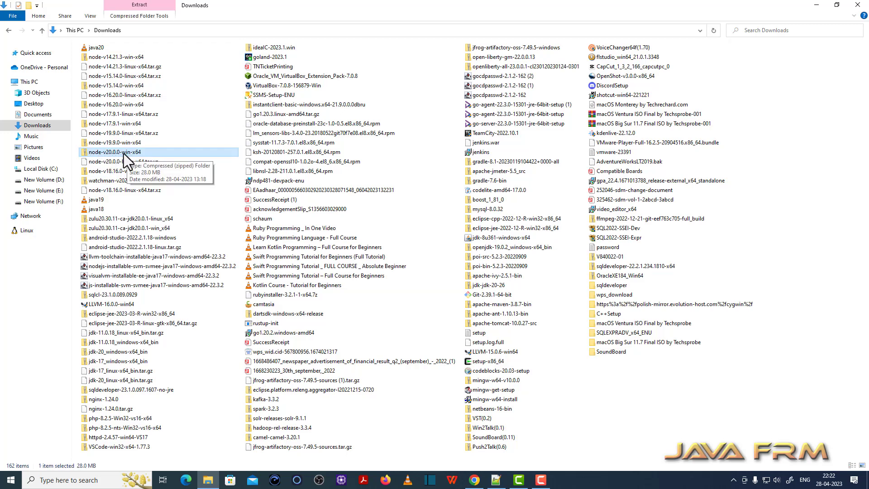
pyautogui.rightClick(127, 152)
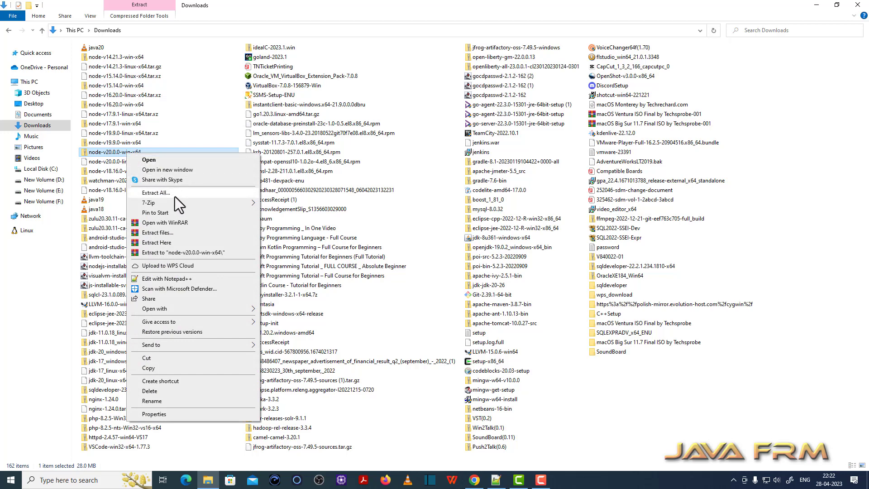
# Step: Copy the node-v20.0.0-win-x64 folder out of the archive in 7-Zip to a chosen destination
pyautogui.click(148, 202)
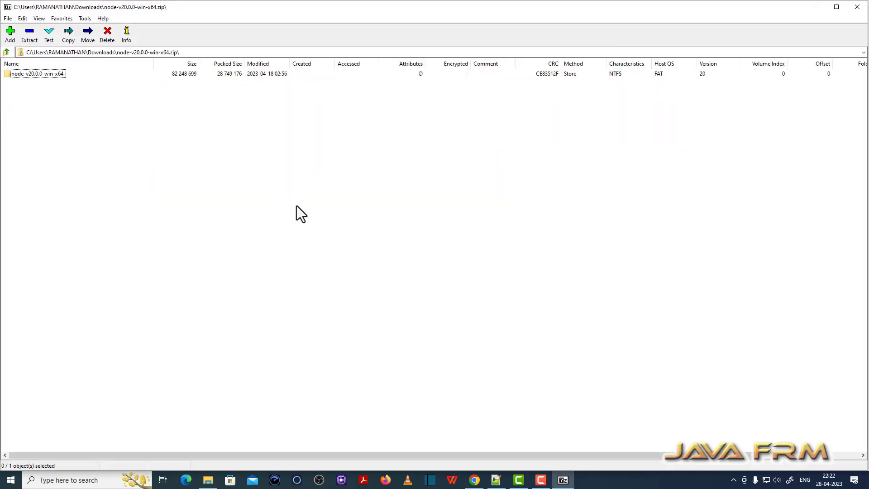
pyautogui.click(33, 33)
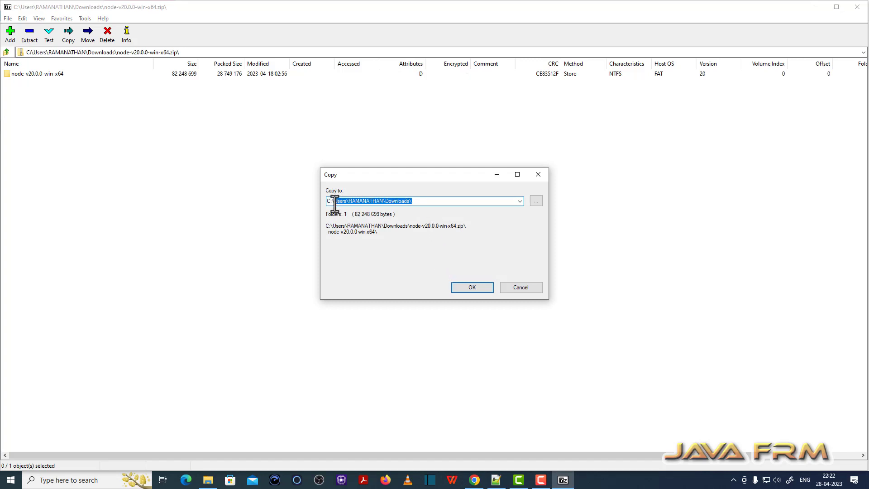
pyautogui.click(472, 287)
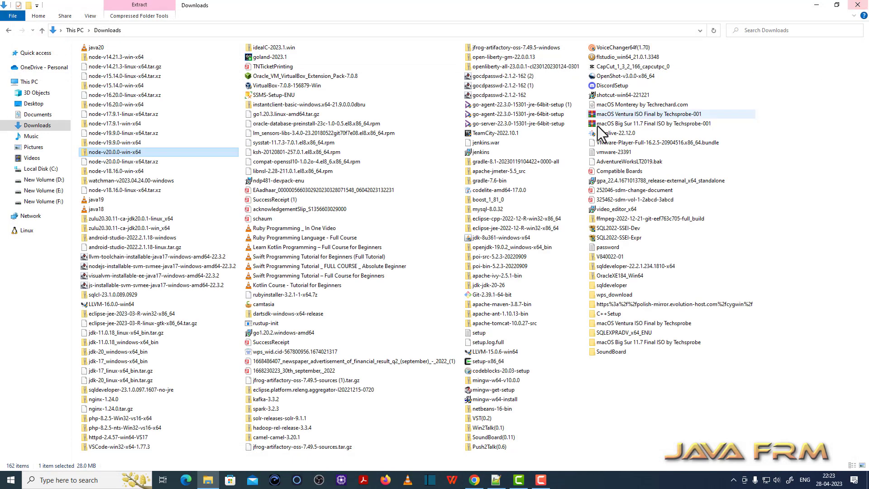
# Step: Rename the extracted node-v20.0.0-win-x64 folder on C: to NodeJS-20
pyautogui.click(34, 168)
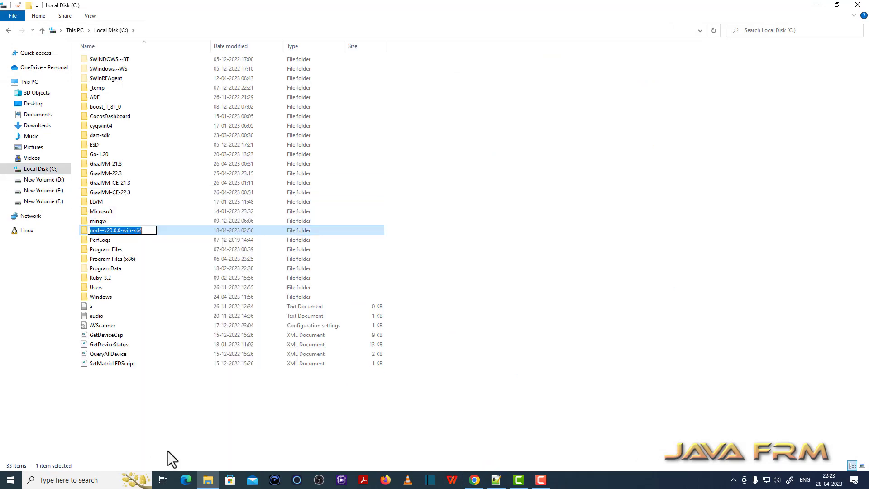
pyautogui.write('NodeJS')
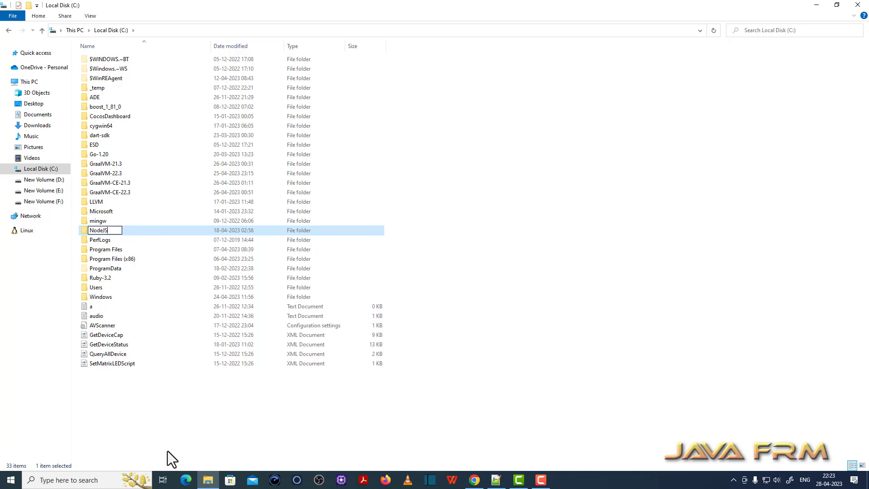
pyautogui.write('-20')
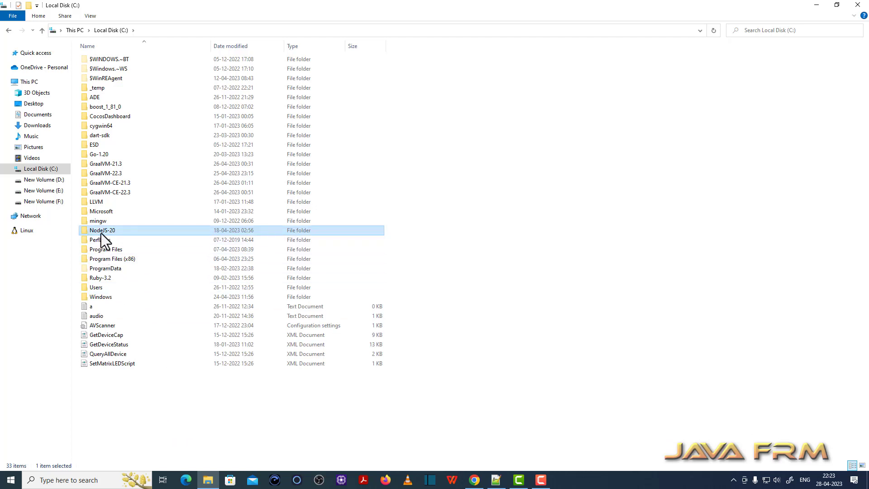
# Step: Verify node.exe in NodeJS-20 is version 20.0.0.0 and enter node_modules
pyautogui.doubleClick(99, 230)
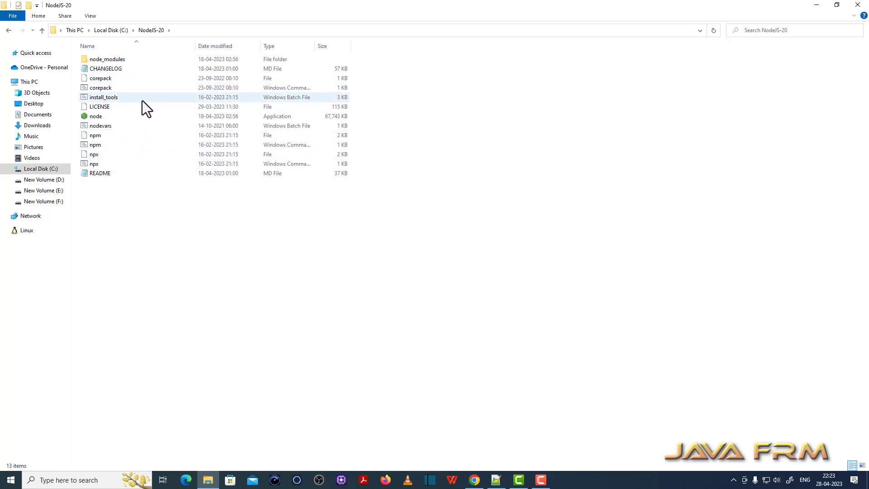
pyautogui.moveTo(98, 122)
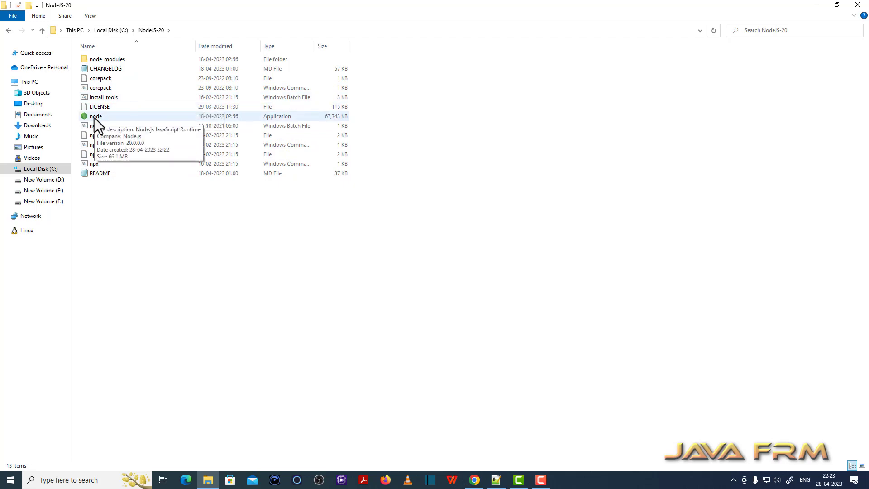
pyautogui.click(96, 115)
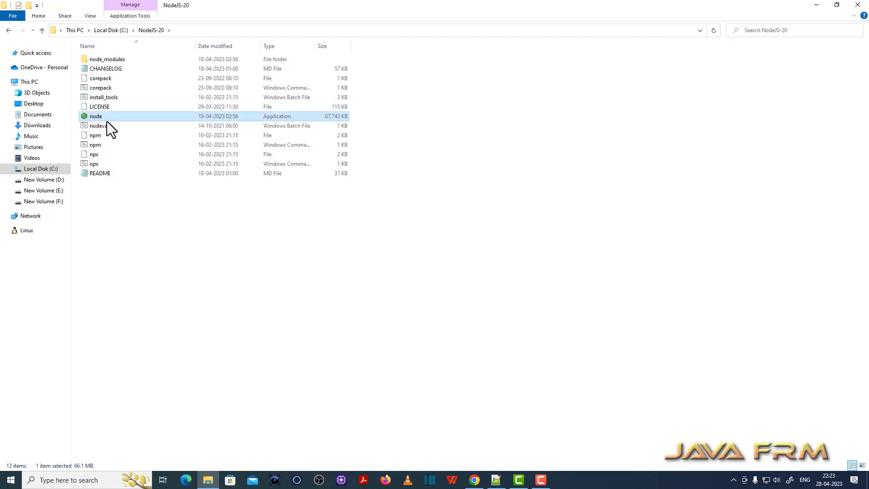
pyautogui.moveTo(111, 129)
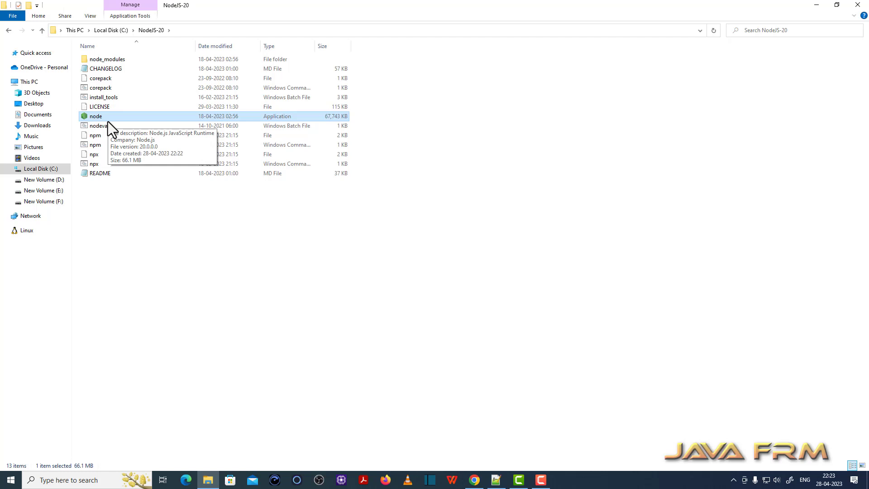
pyautogui.doubleClick(109, 58)
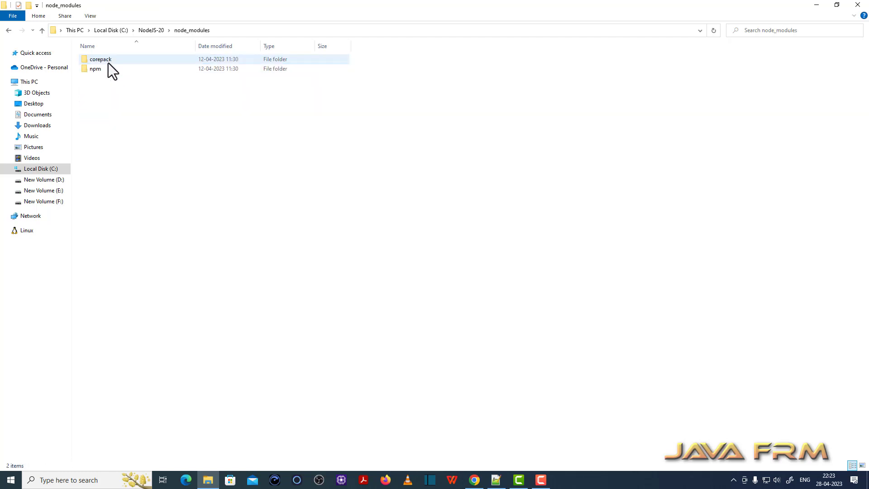
# Step: Browse the corepack and npm (lib) subfolders, then return to the NodeJS-20 root
pyautogui.doubleClick(100, 59)
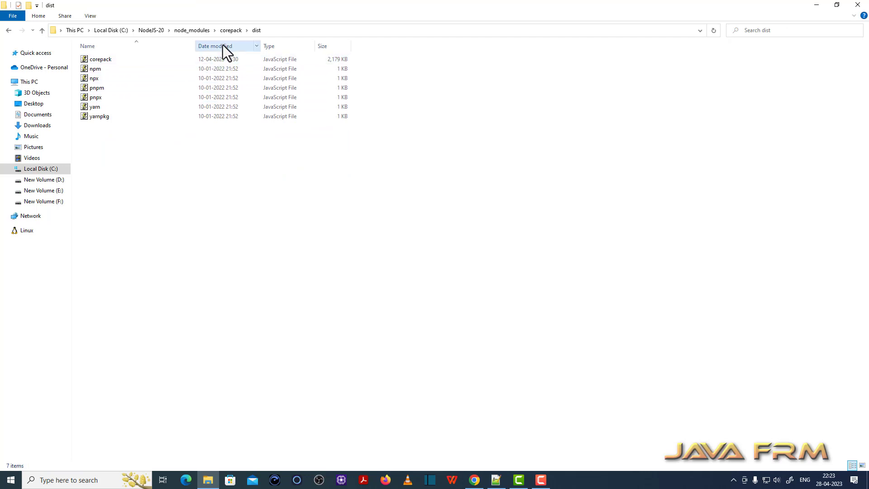
pyautogui.click(192, 30)
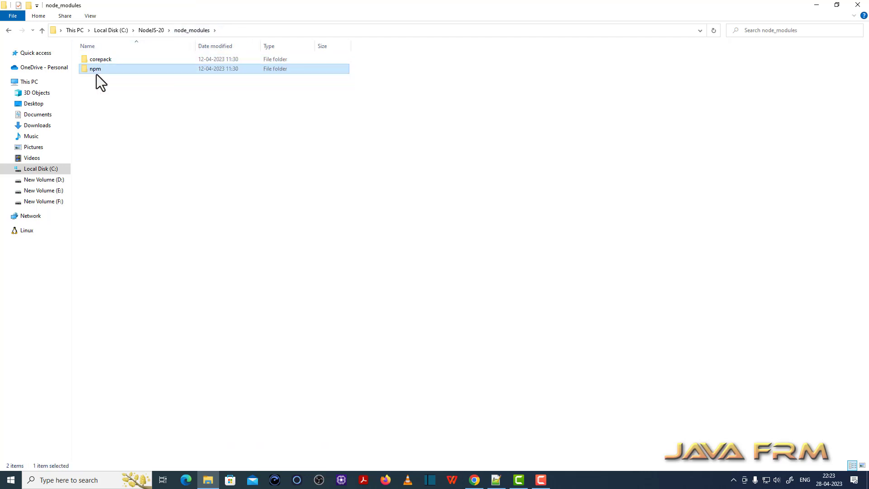
pyautogui.doubleClick(94, 69)
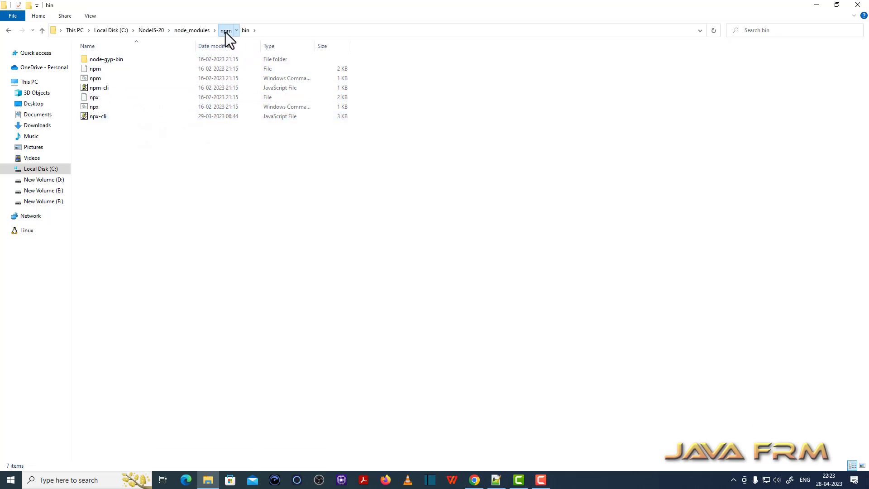
pyautogui.click(225, 31)
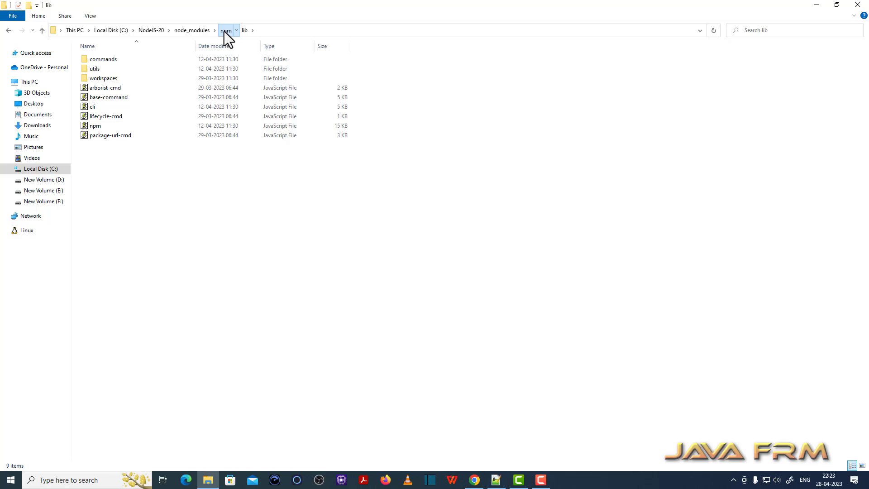
pyautogui.click(192, 30)
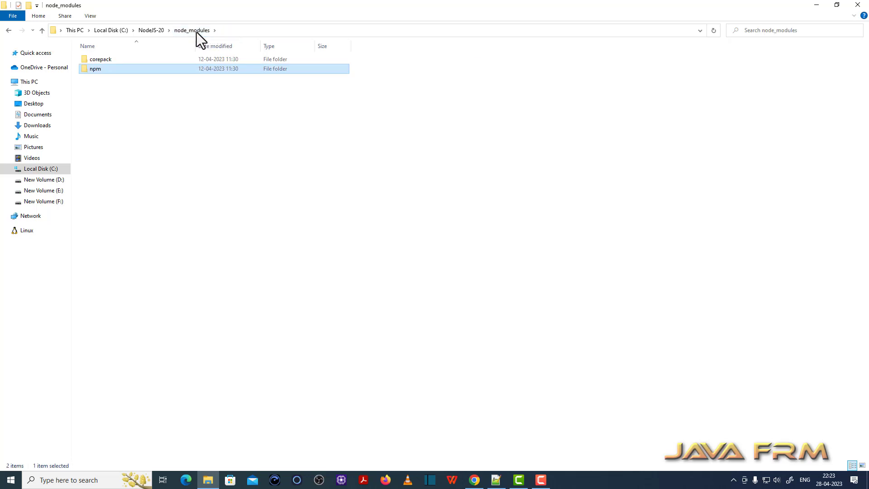
pyautogui.moveTo(153, 40)
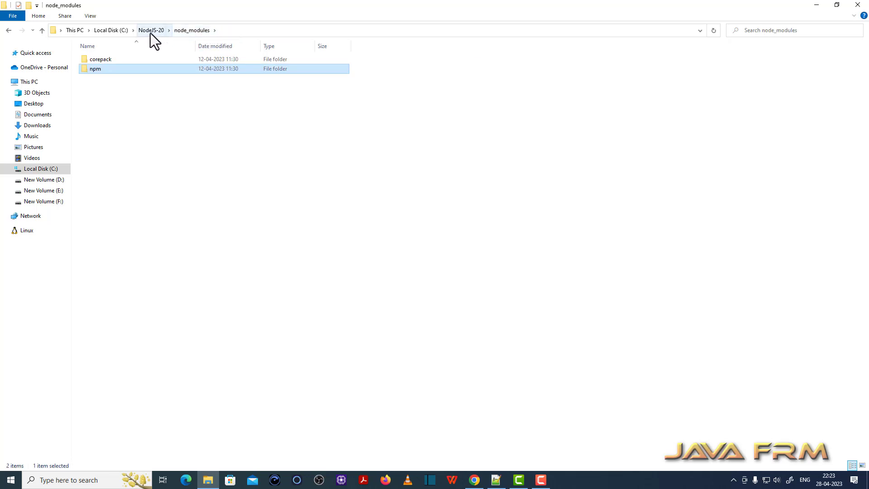
pyautogui.click(152, 30)
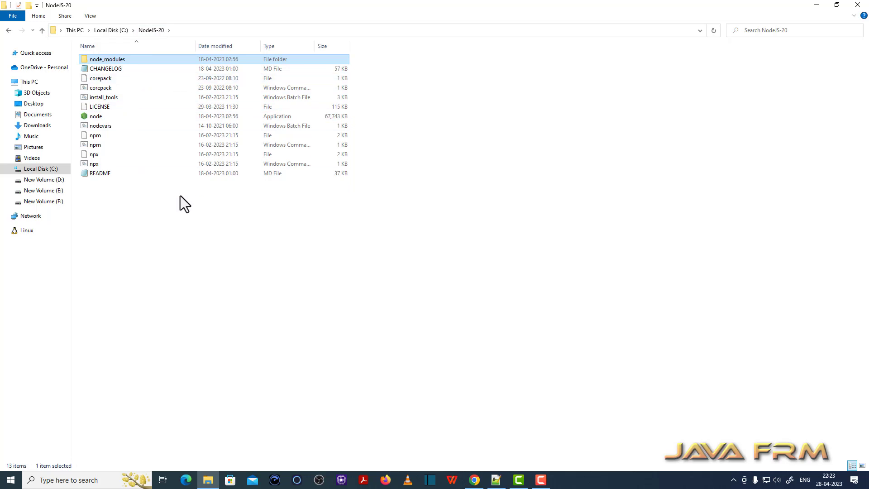
pyautogui.moveTo(210, 33)
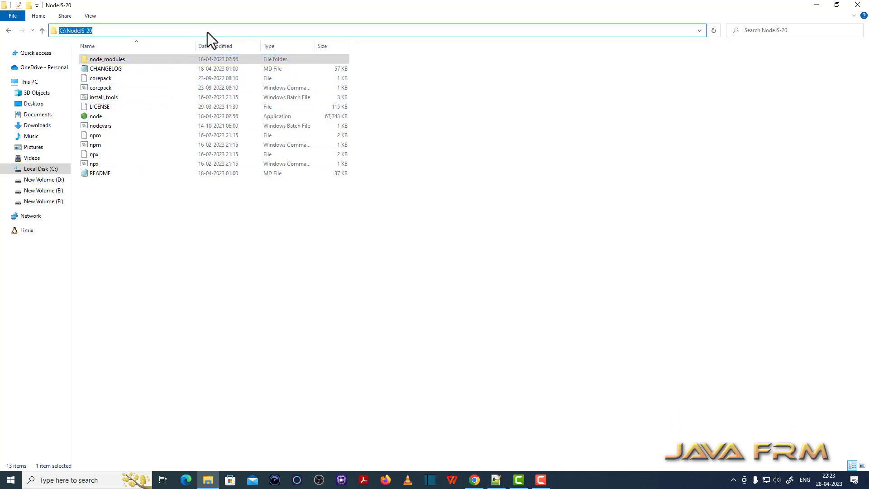
# Step: Copy C:\NodeJS-20 and bring the system Path variable up for editing
pyautogui.rightClick(28, 82)
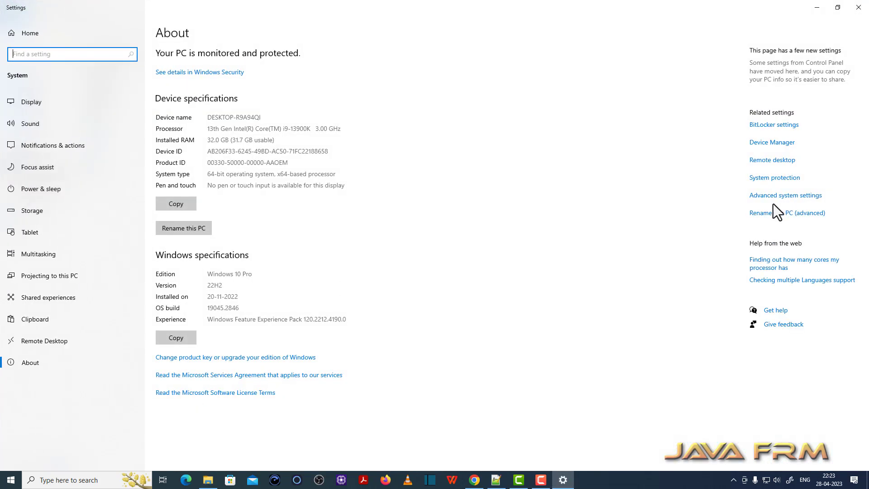
pyautogui.click(786, 196)
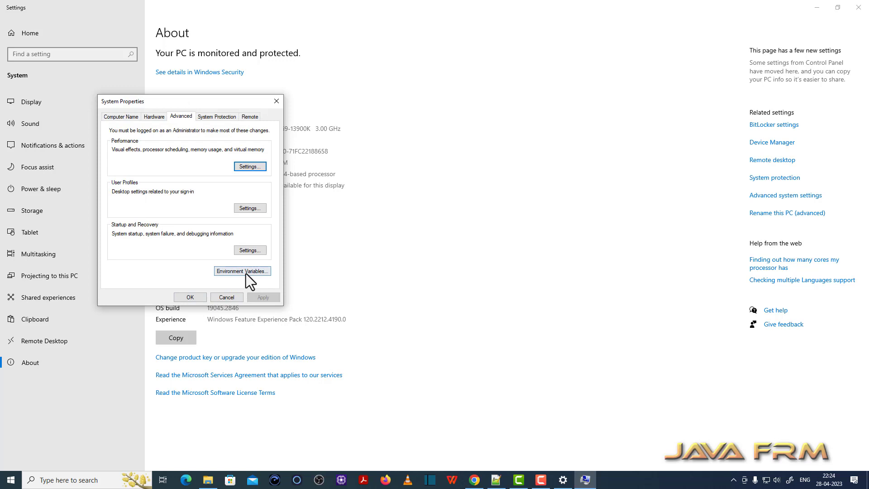
pyautogui.click(243, 271)
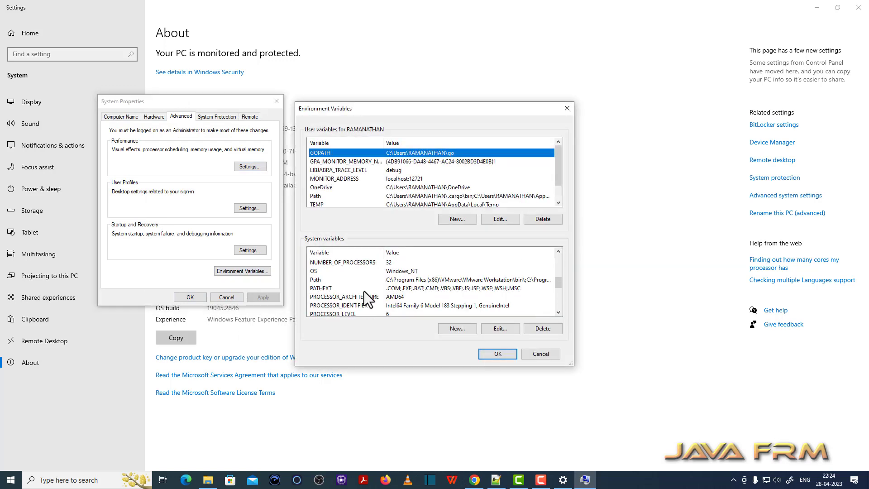
pyautogui.click(345, 279)
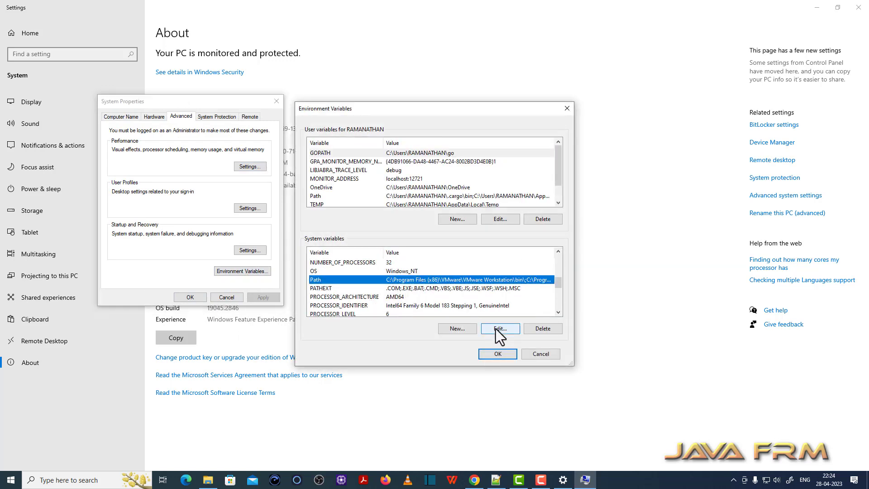
pyautogui.click(500, 329)
pyautogui.write('C:\\NodeJS-20')
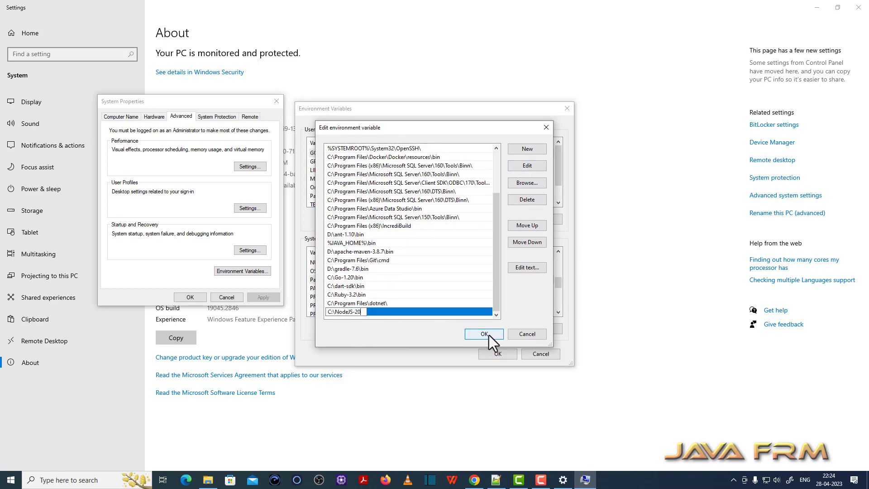
# Step: Add C:\NodeJS-20 to the system Path and save the environment variables
pyautogui.click(484, 334)
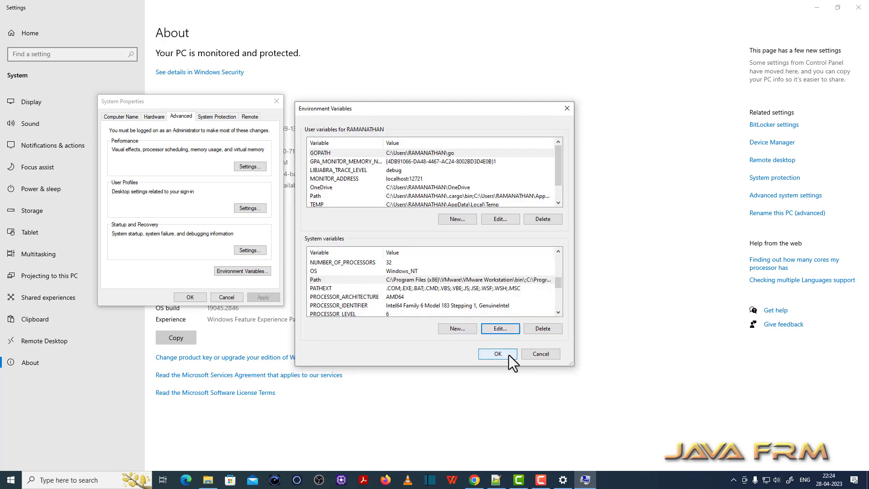
pyautogui.click(497, 354)
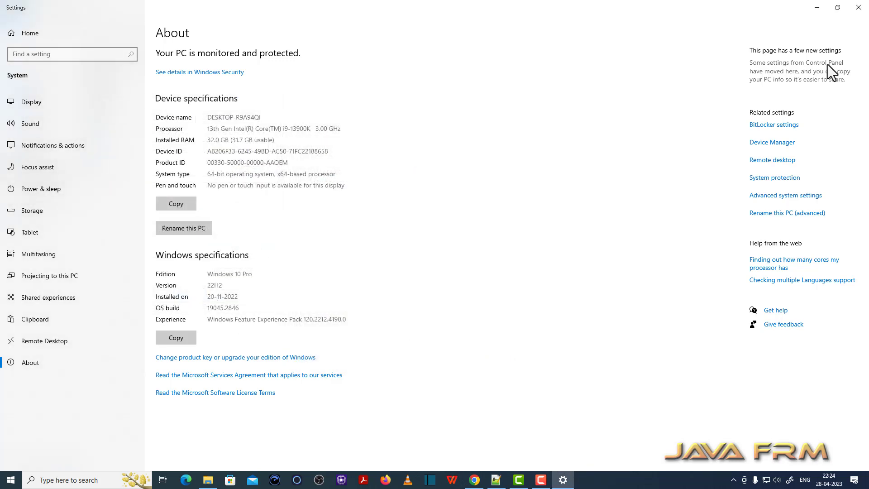
pyautogui.moveTo(856, 9)
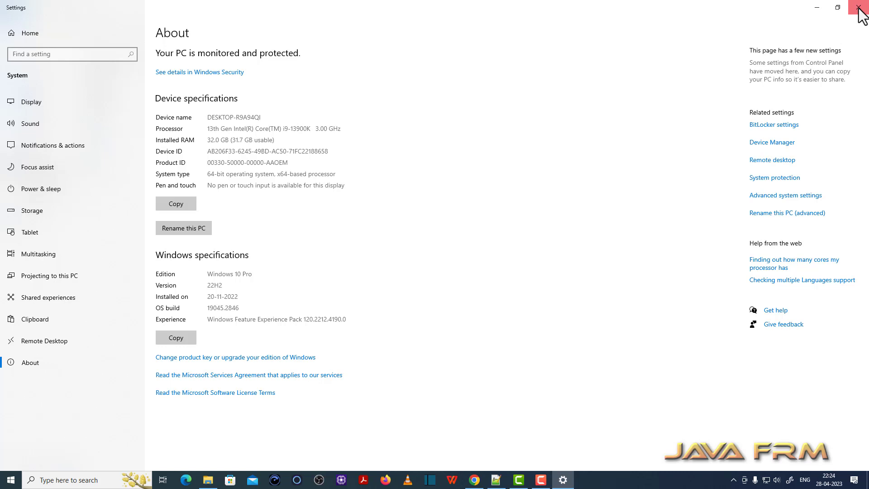
# Step: Run node --version in a fresh Command Prompt to confirm v20.0.0
pyautogui.click(856, 7)
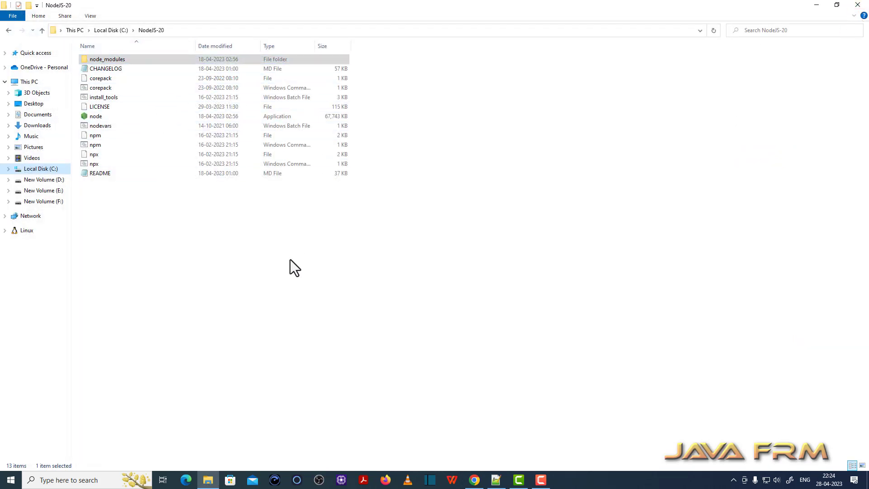
pyautogui.click(8, 480)
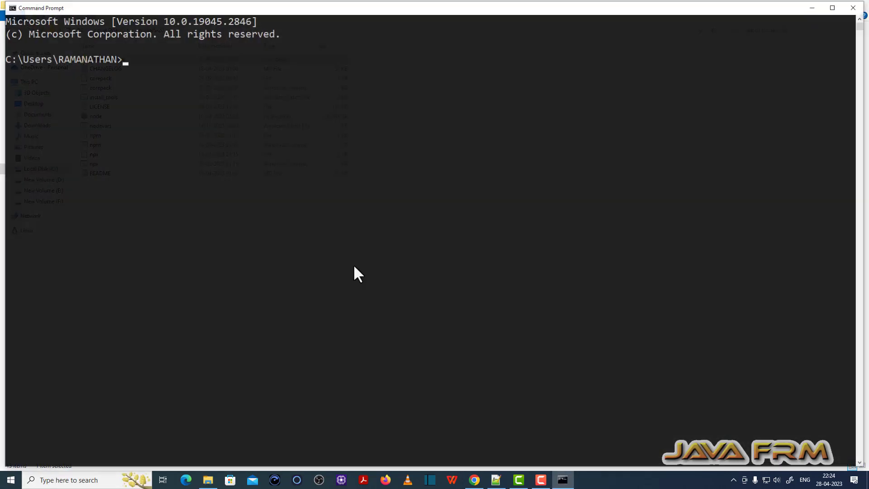
pyautogui.write('nod')
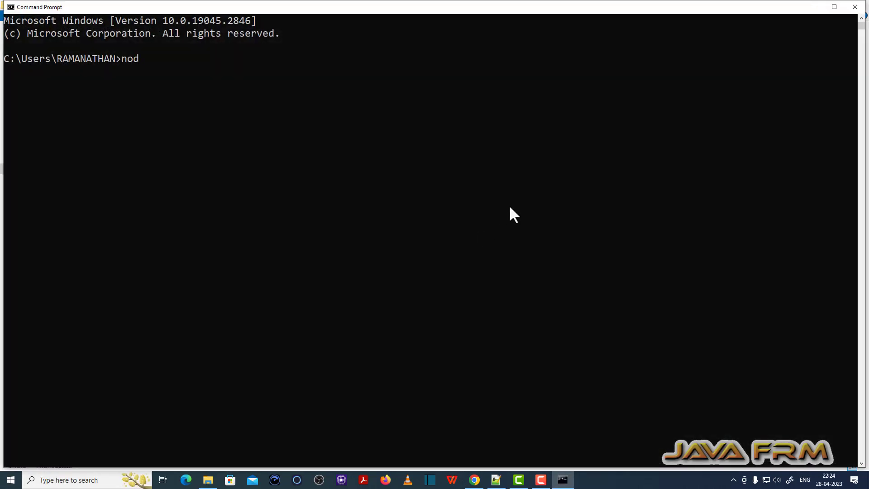
pyautogui.write('e --vers')
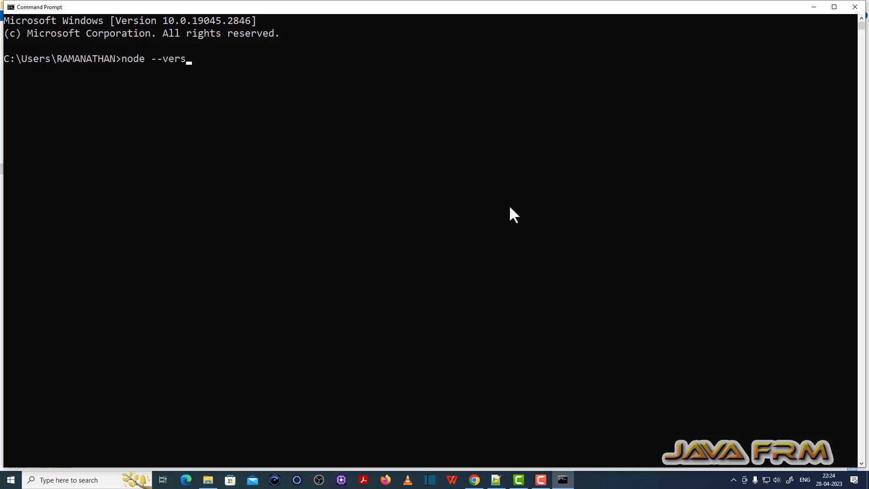
pyautogui.press('Enter')
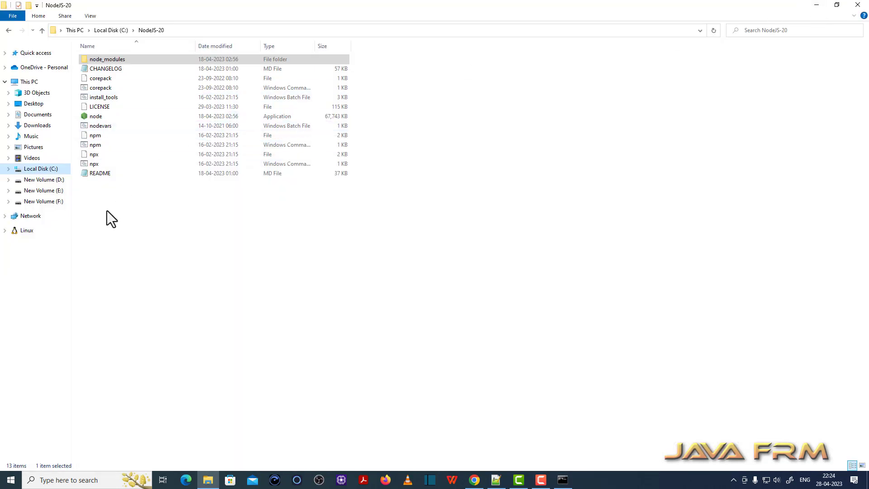
# Step: Navigate to D:\JS-Programs and begin a pushd command to it in Command Prompt
pyautogui.click(44, 179)
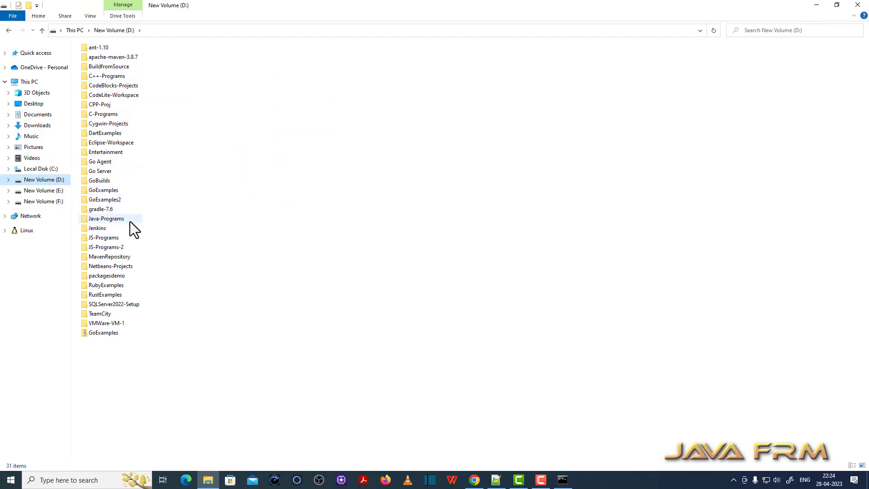
pyautogui.doubleClick(103, 237)
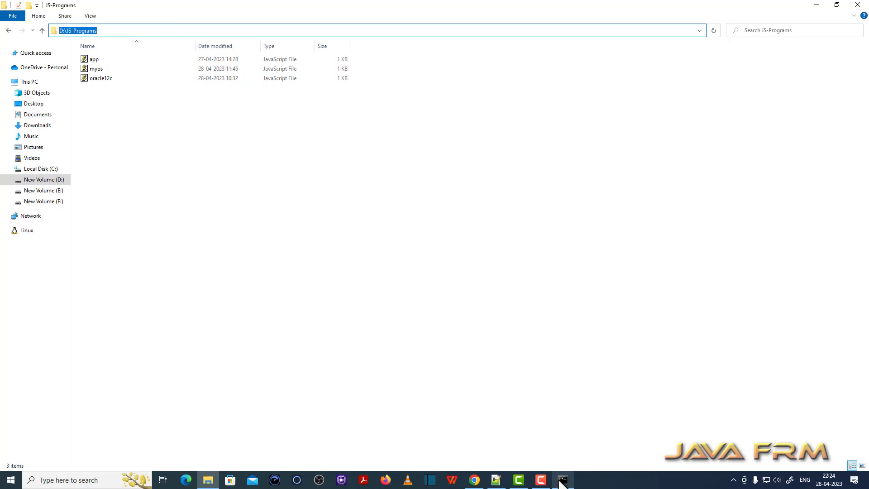
pyautogui.click(562, 480)
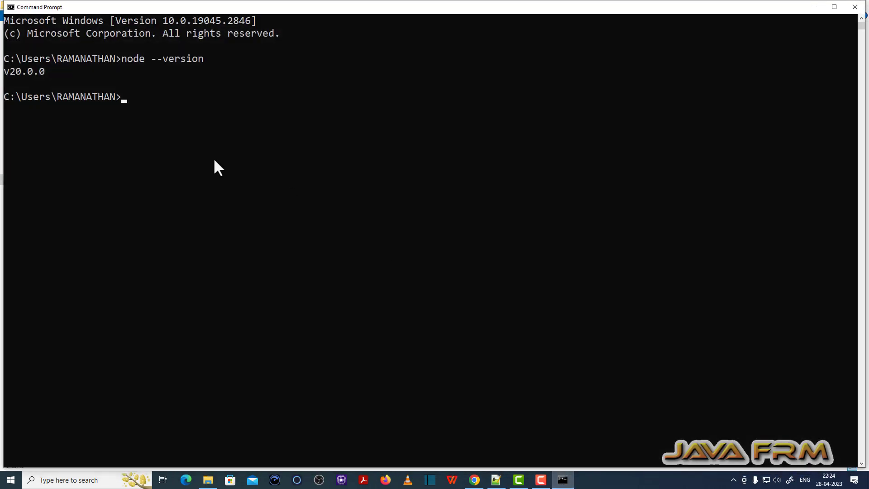
pyautogui.write('push')
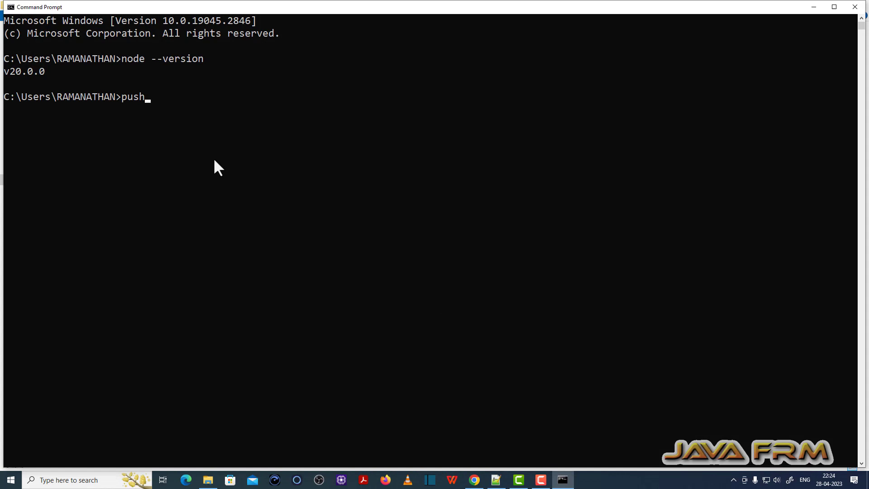
pyautogui.write('d')
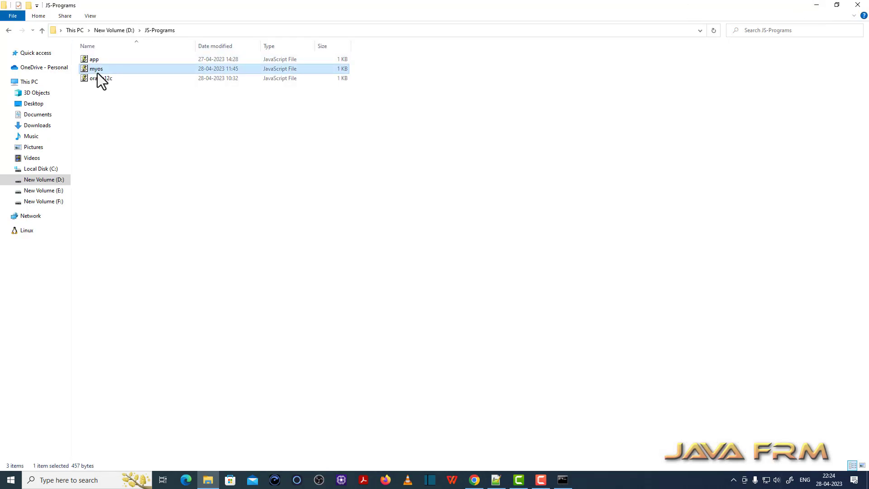
# Step: View the myos.js script in Notepad++ via Edit with Notepad++
pyautogui.rightClick(96, 69)
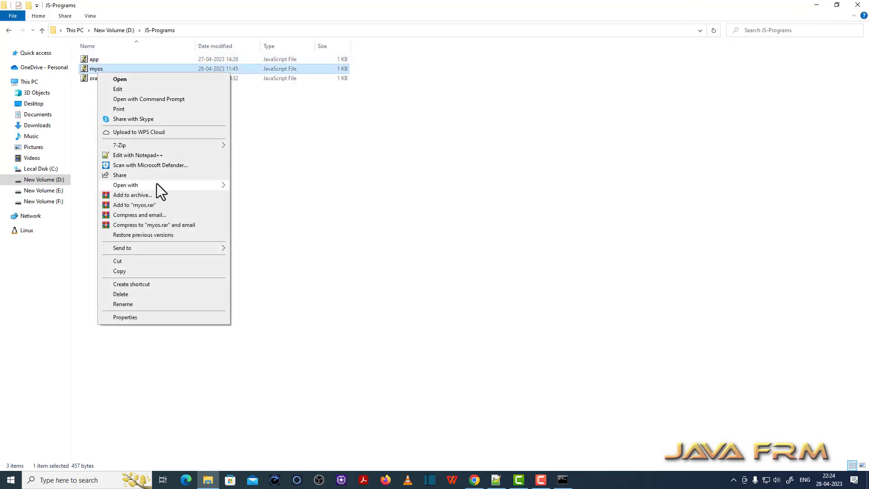
pyautogui.click(138, 154)
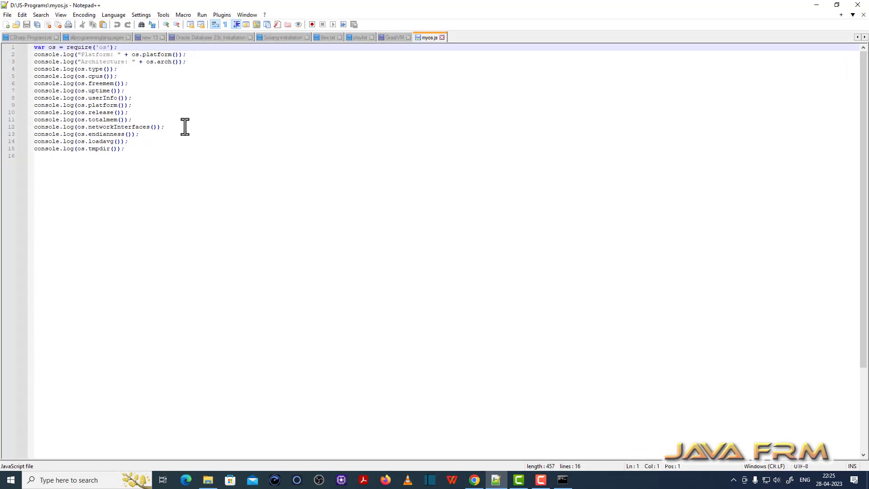
pyautogui.moveTo(595, 129)
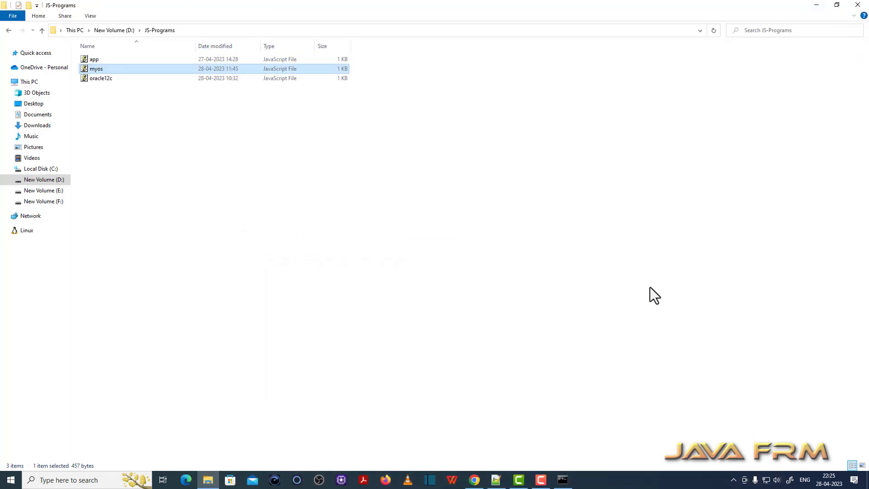
# Step: Run node myos.js in D:\JS-Programs and highlight the win32 platform and x64 architecture lines
pyautogui.click(562, 480)
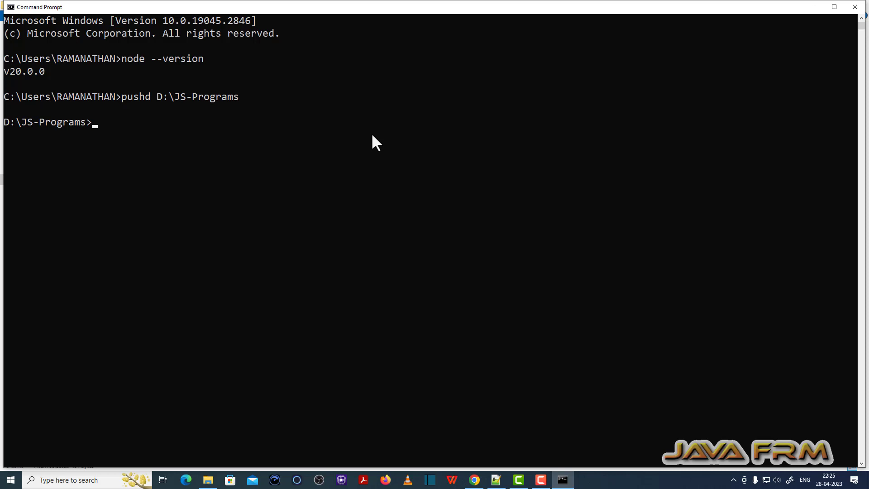
pyautogui.write('node')
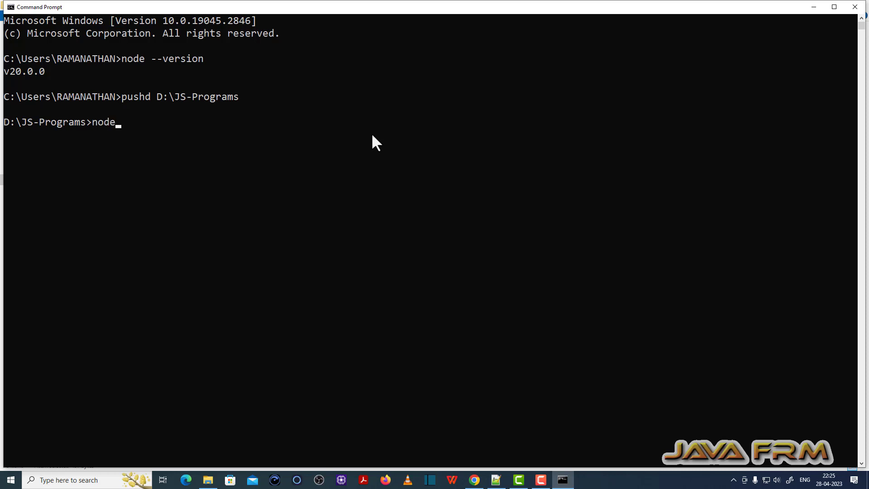
pyautogui.write('myos.')
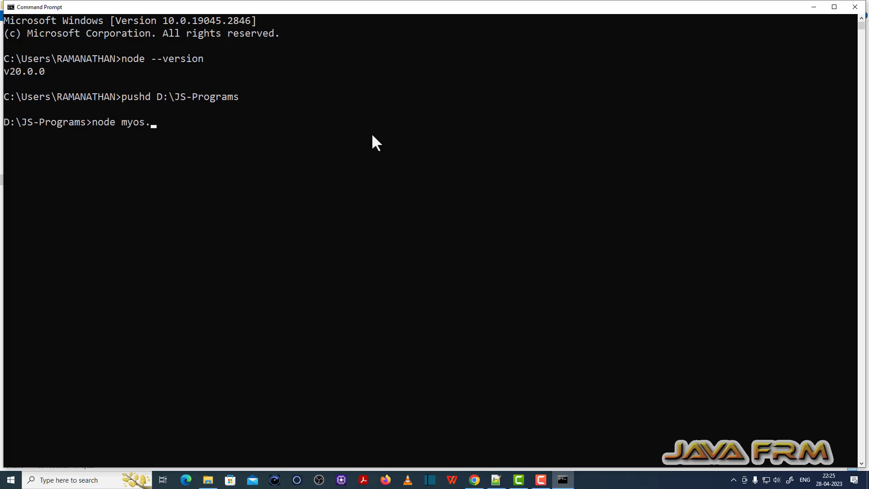
pyautogui.press('Enter')
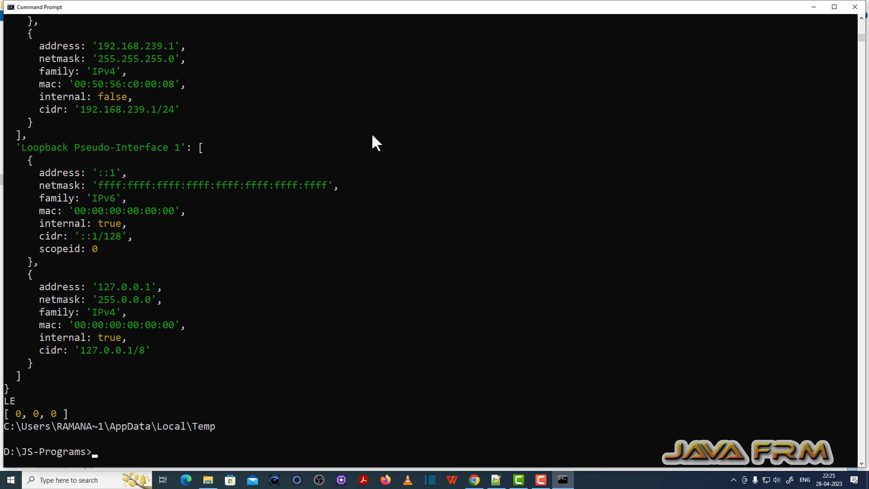
pyautogui.moveTo(190, 349)
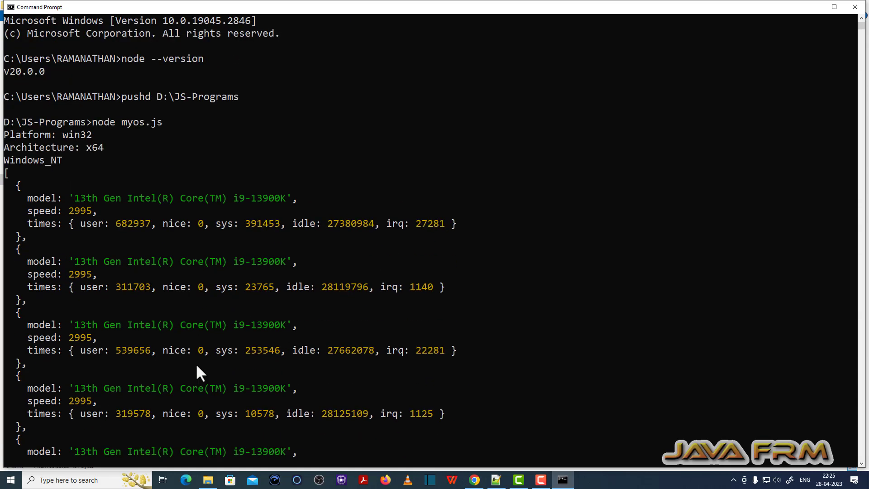
pyautogui.moveTo(4, 123); pyautogui.dragTo(64, 161)
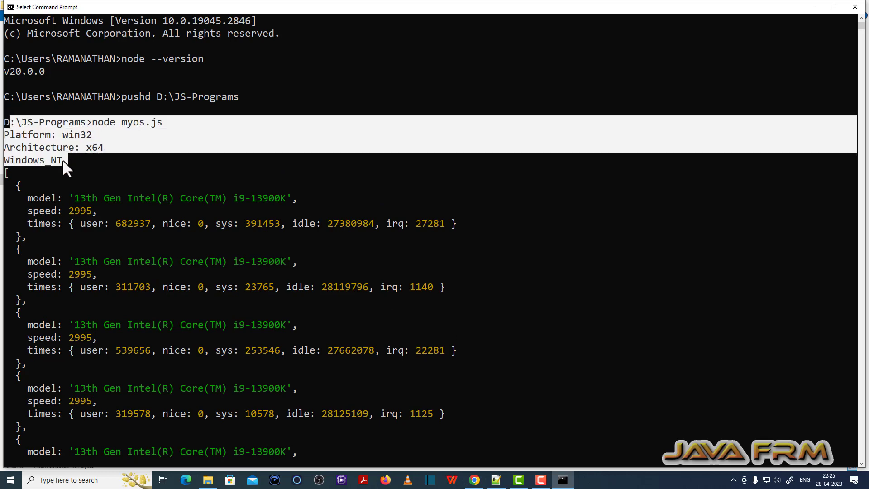
pyautogui.scroll(-3)
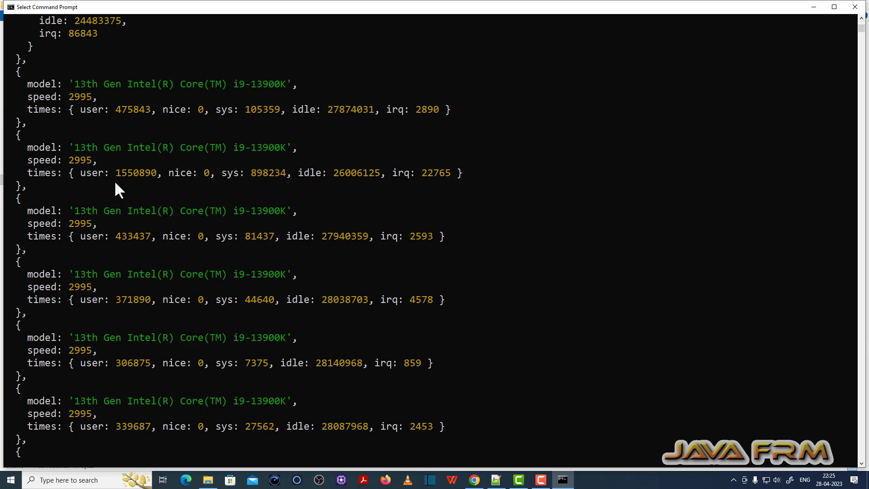